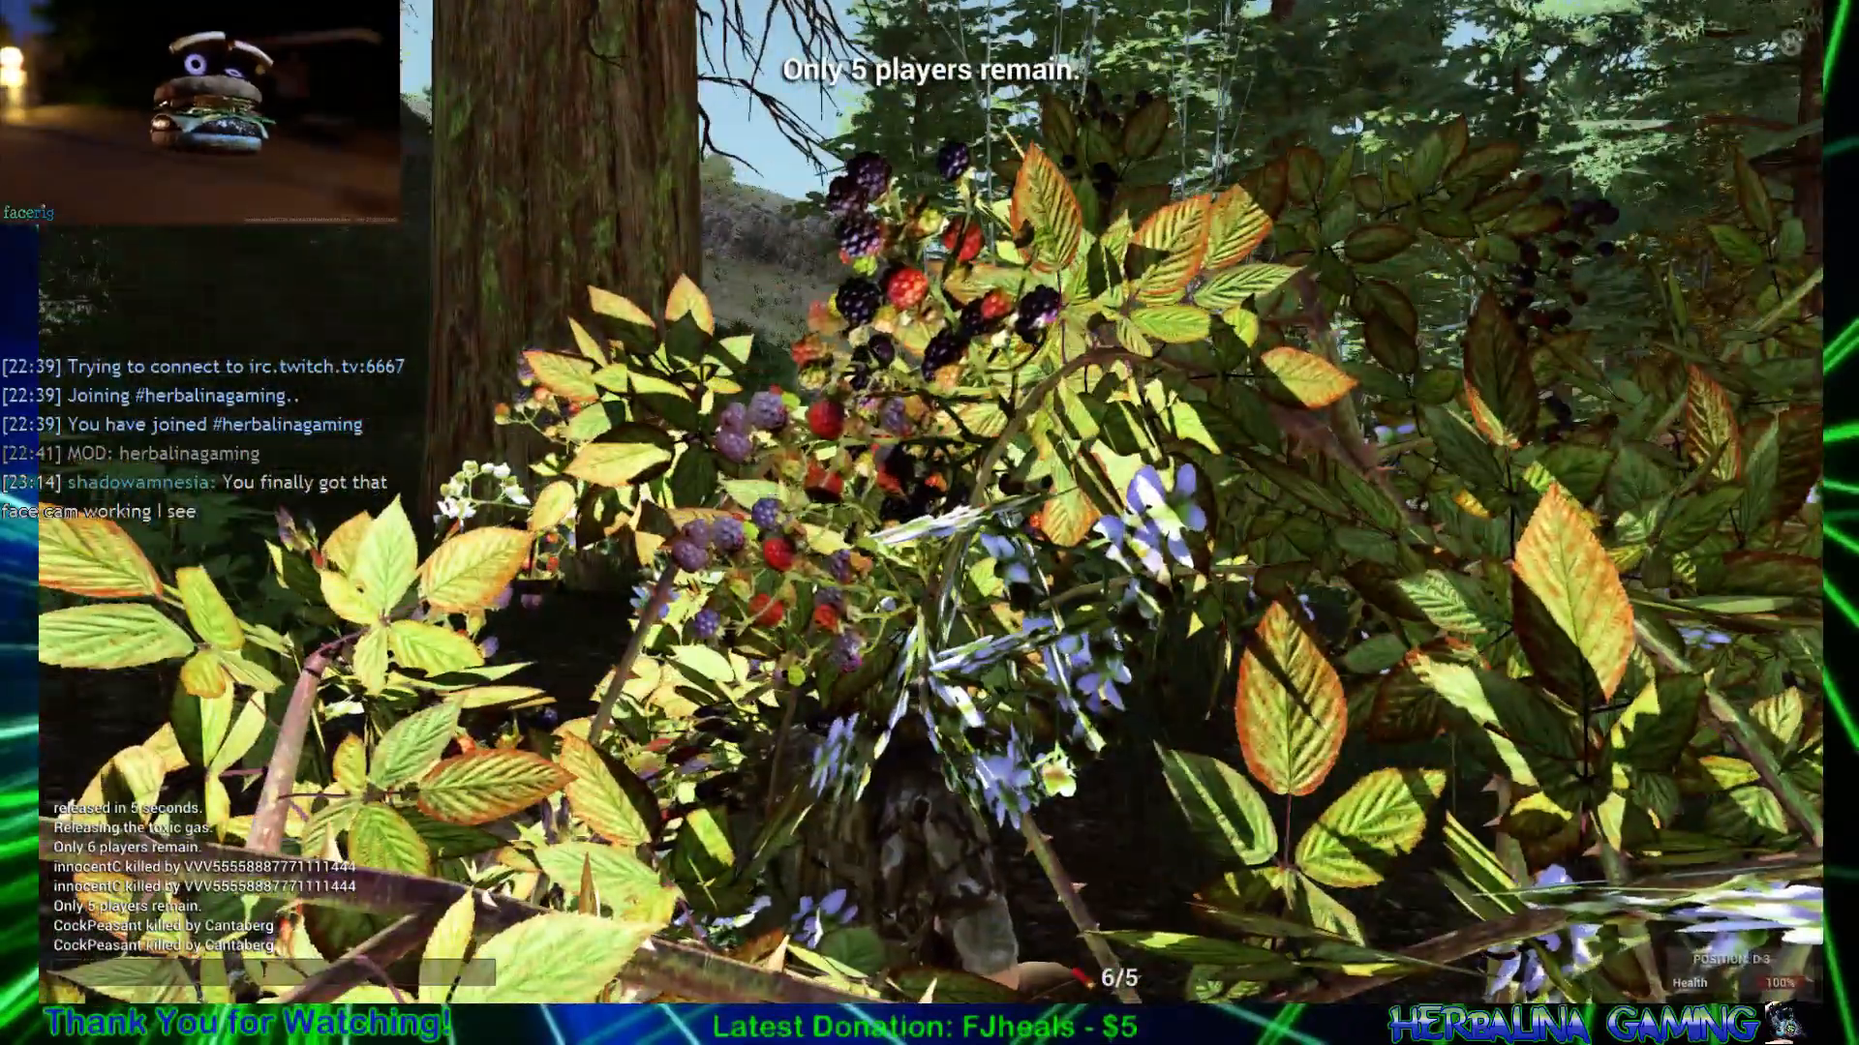
mouse_move(929, 523)
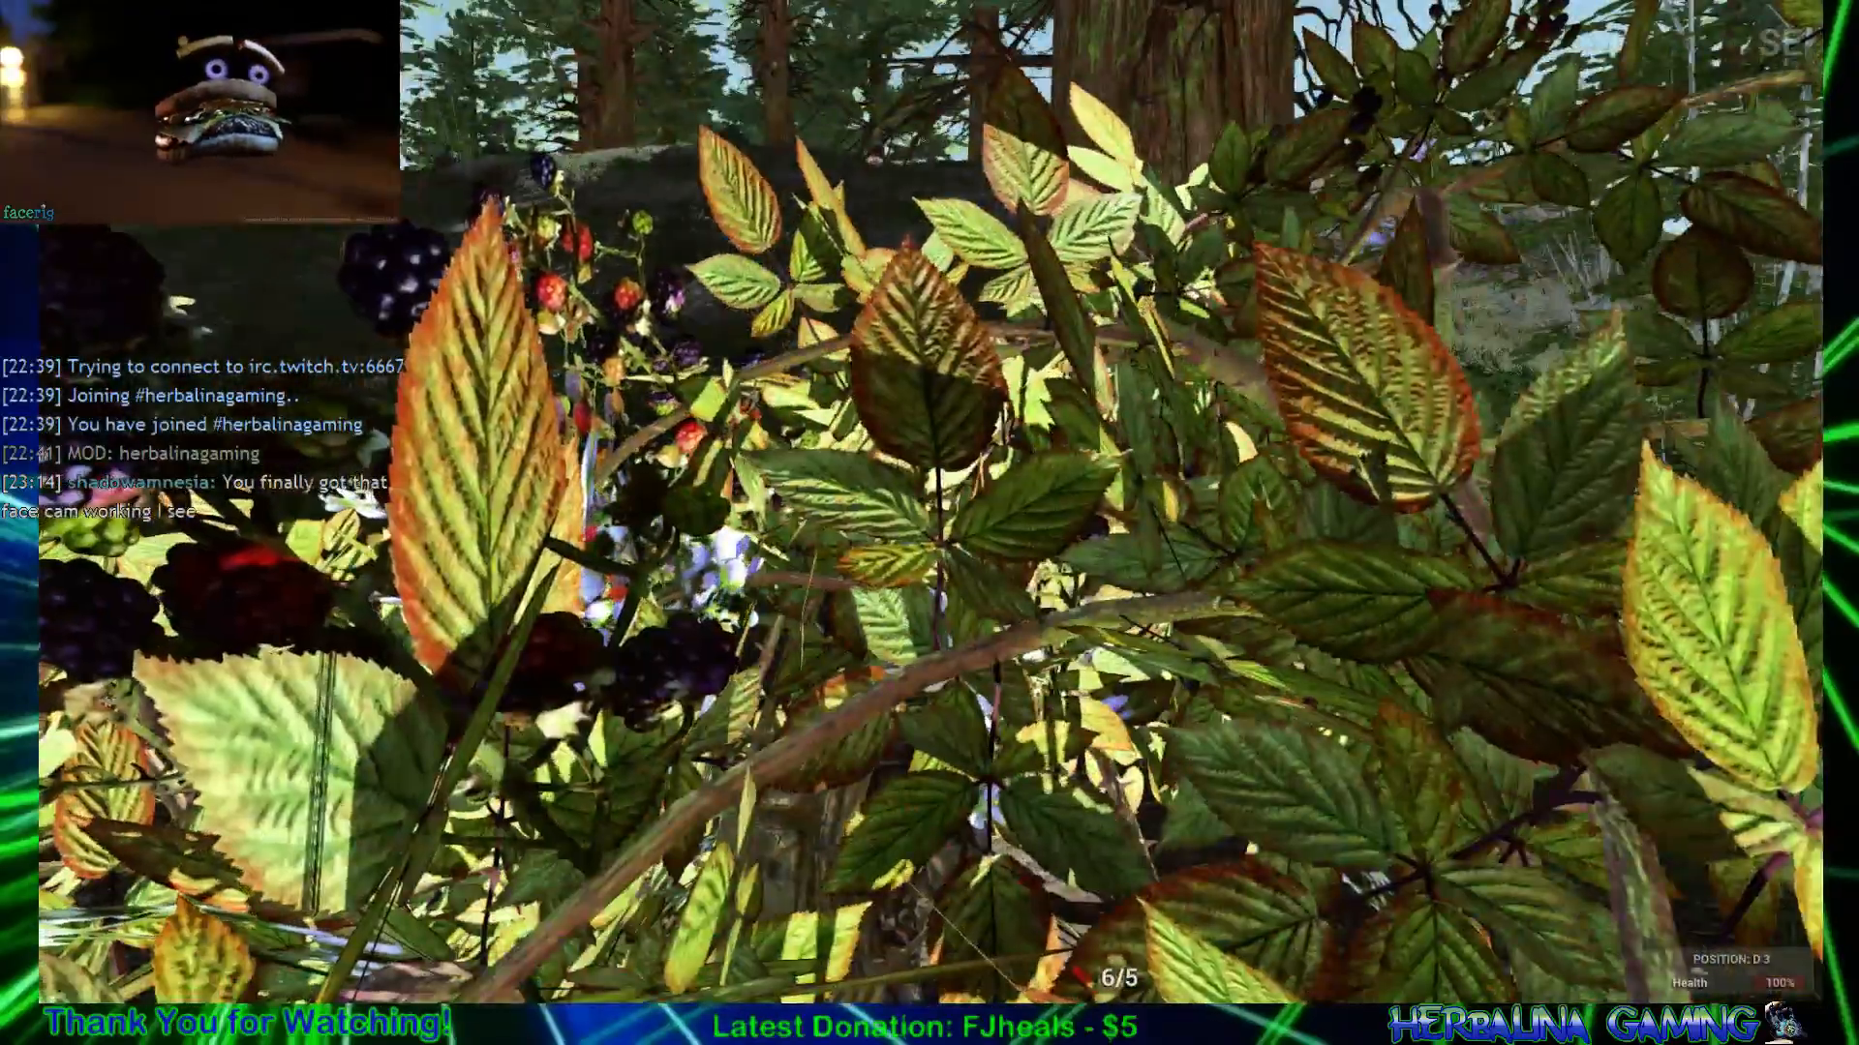
mouse_move(929, 523)
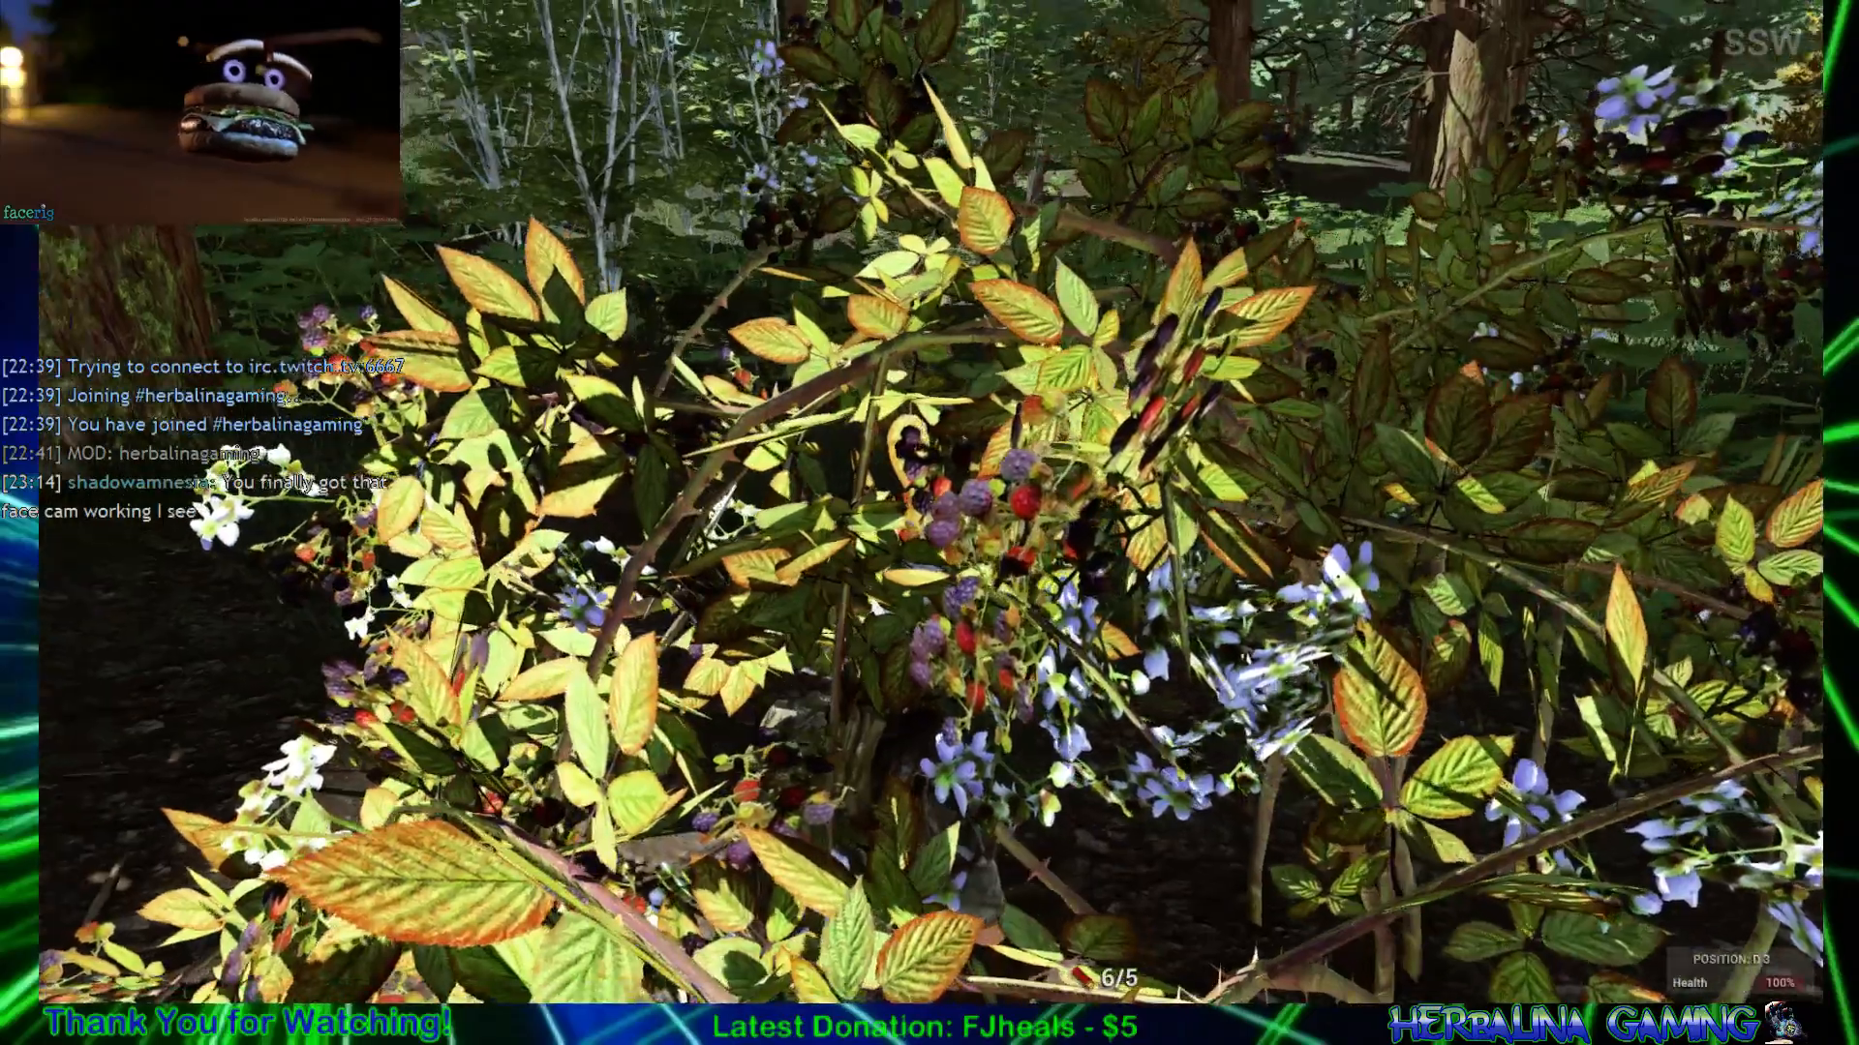
mouse_move(930, 523)
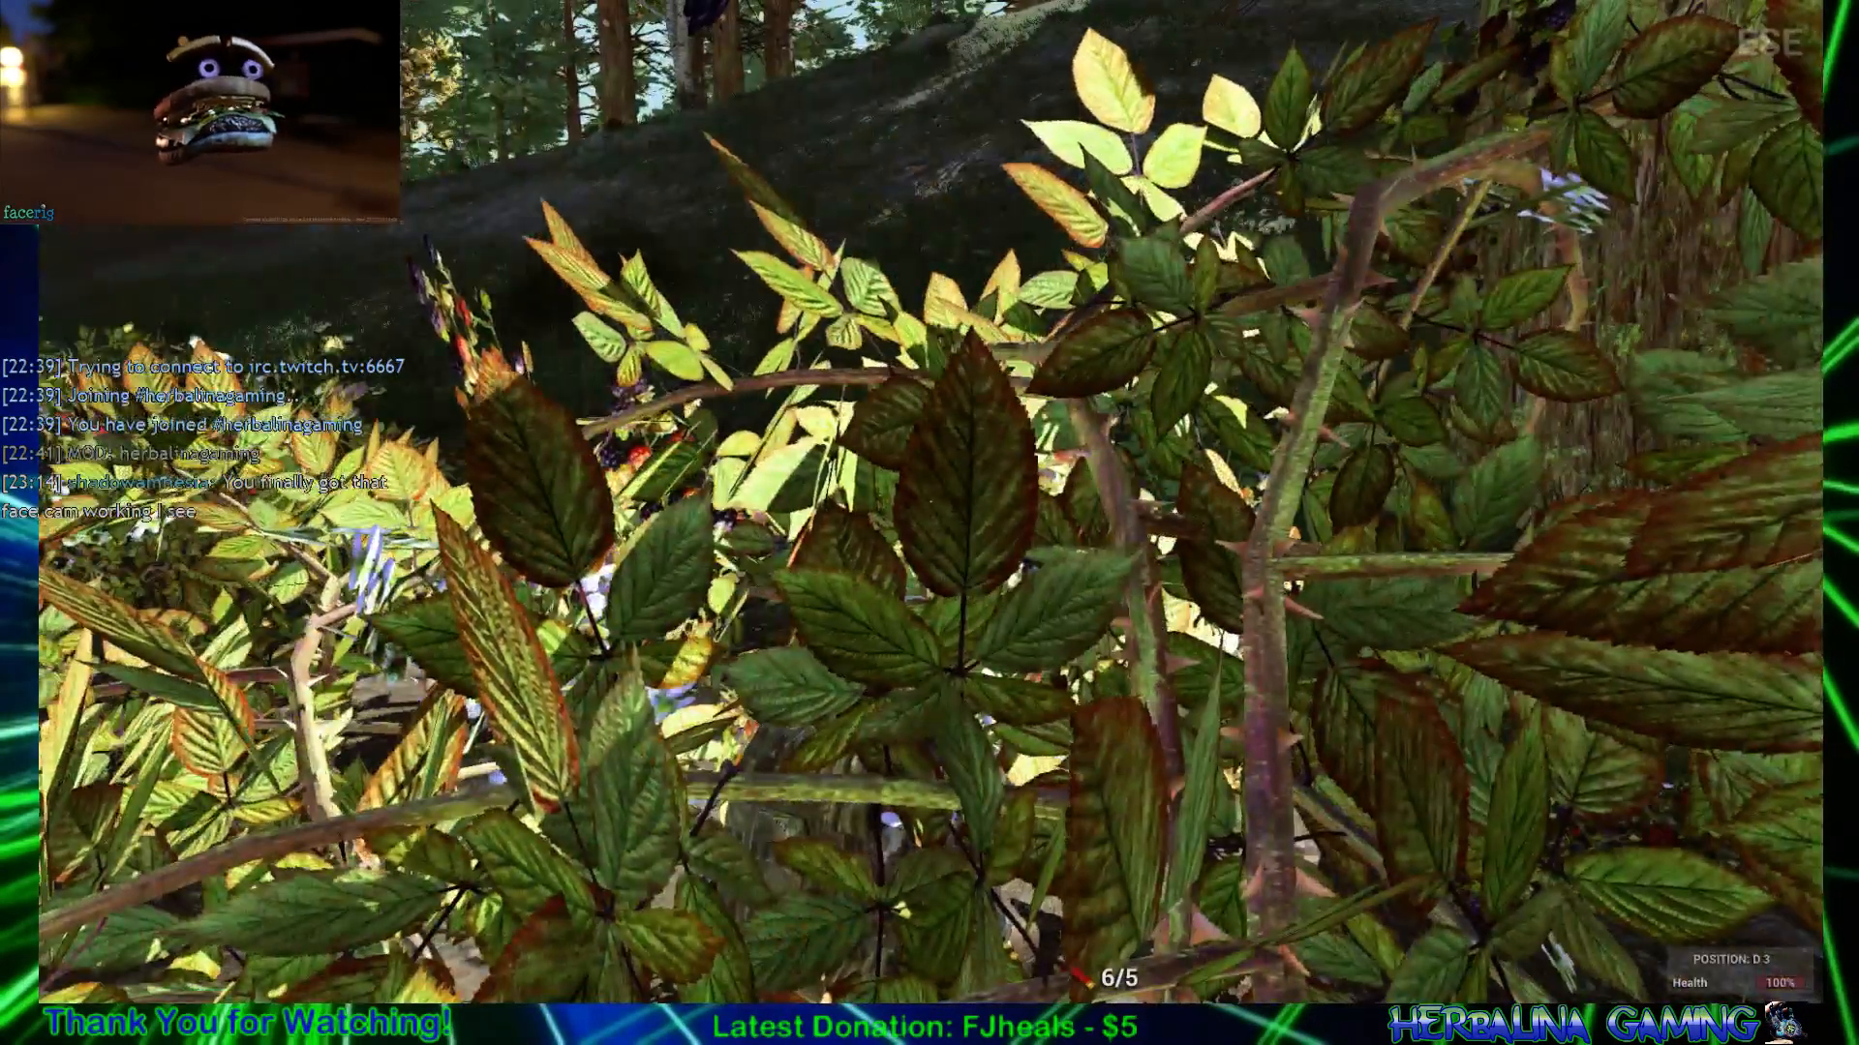
mouse_move(929, 523)
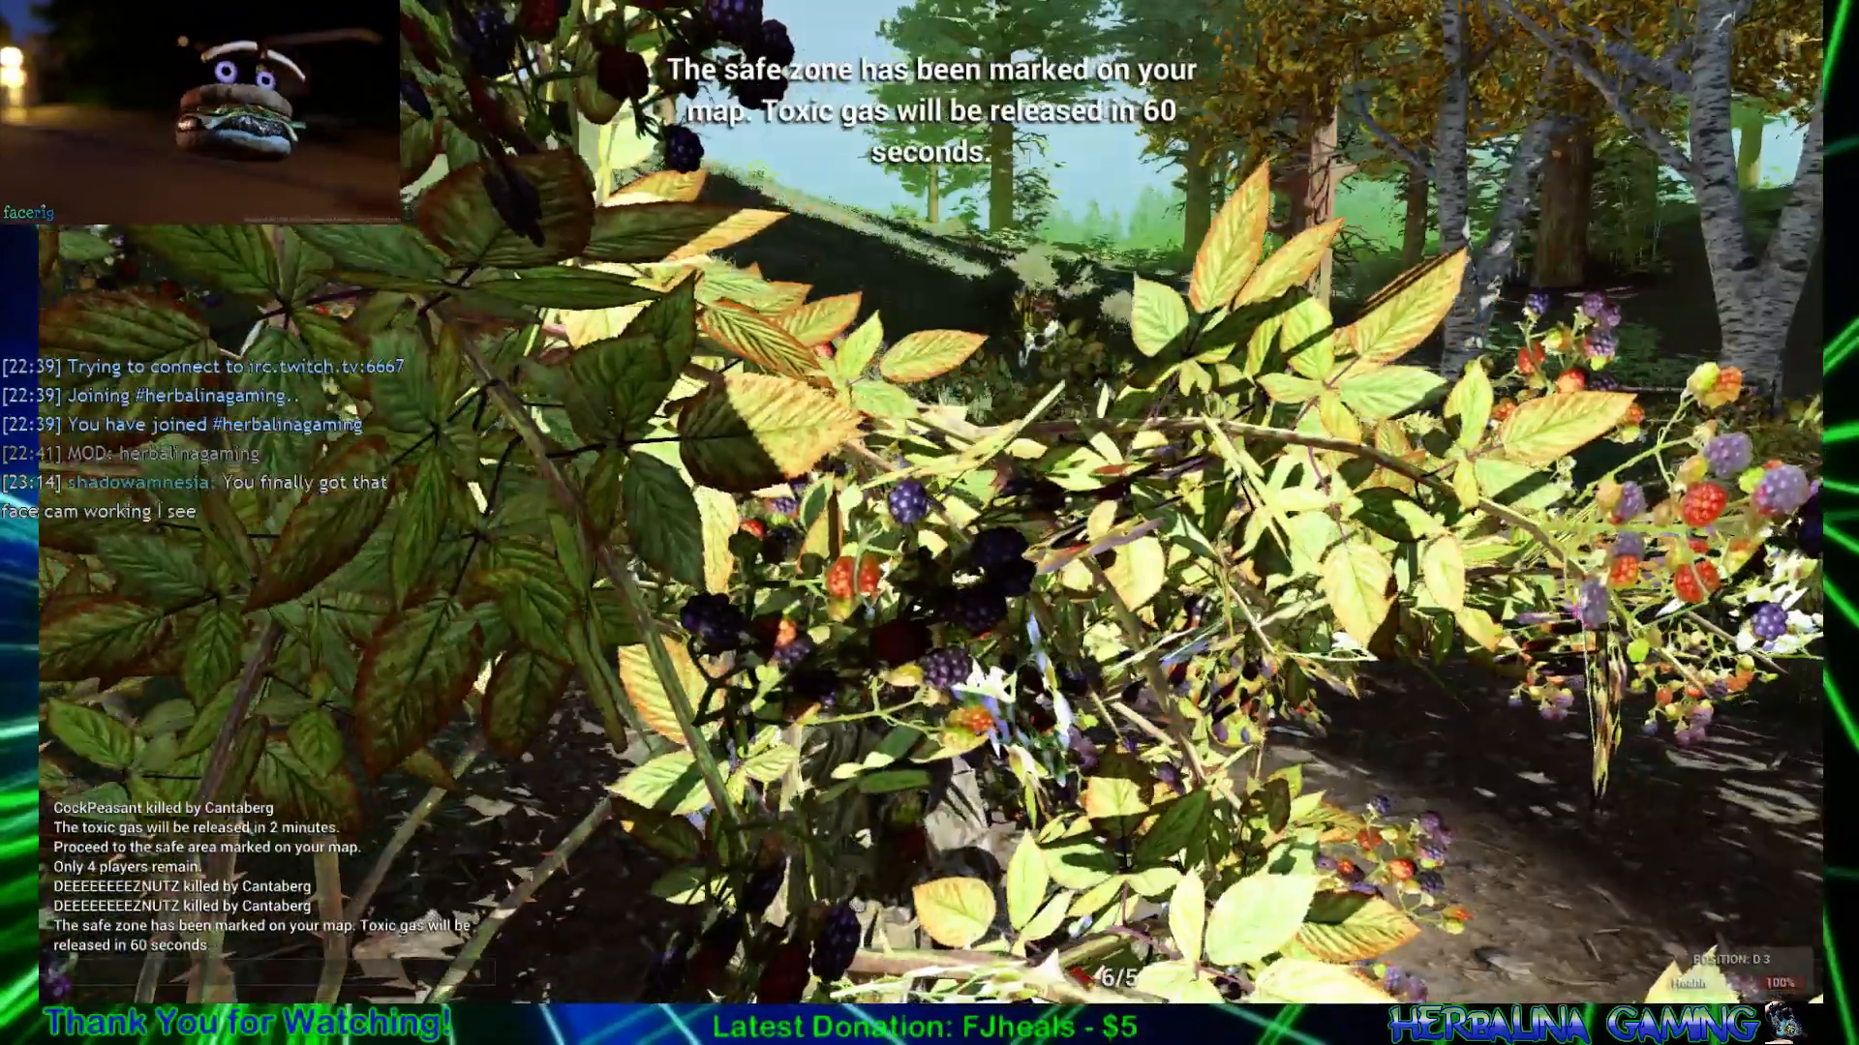
Step: Bring up the island map to check the marked safe zone near square D3
key(m)
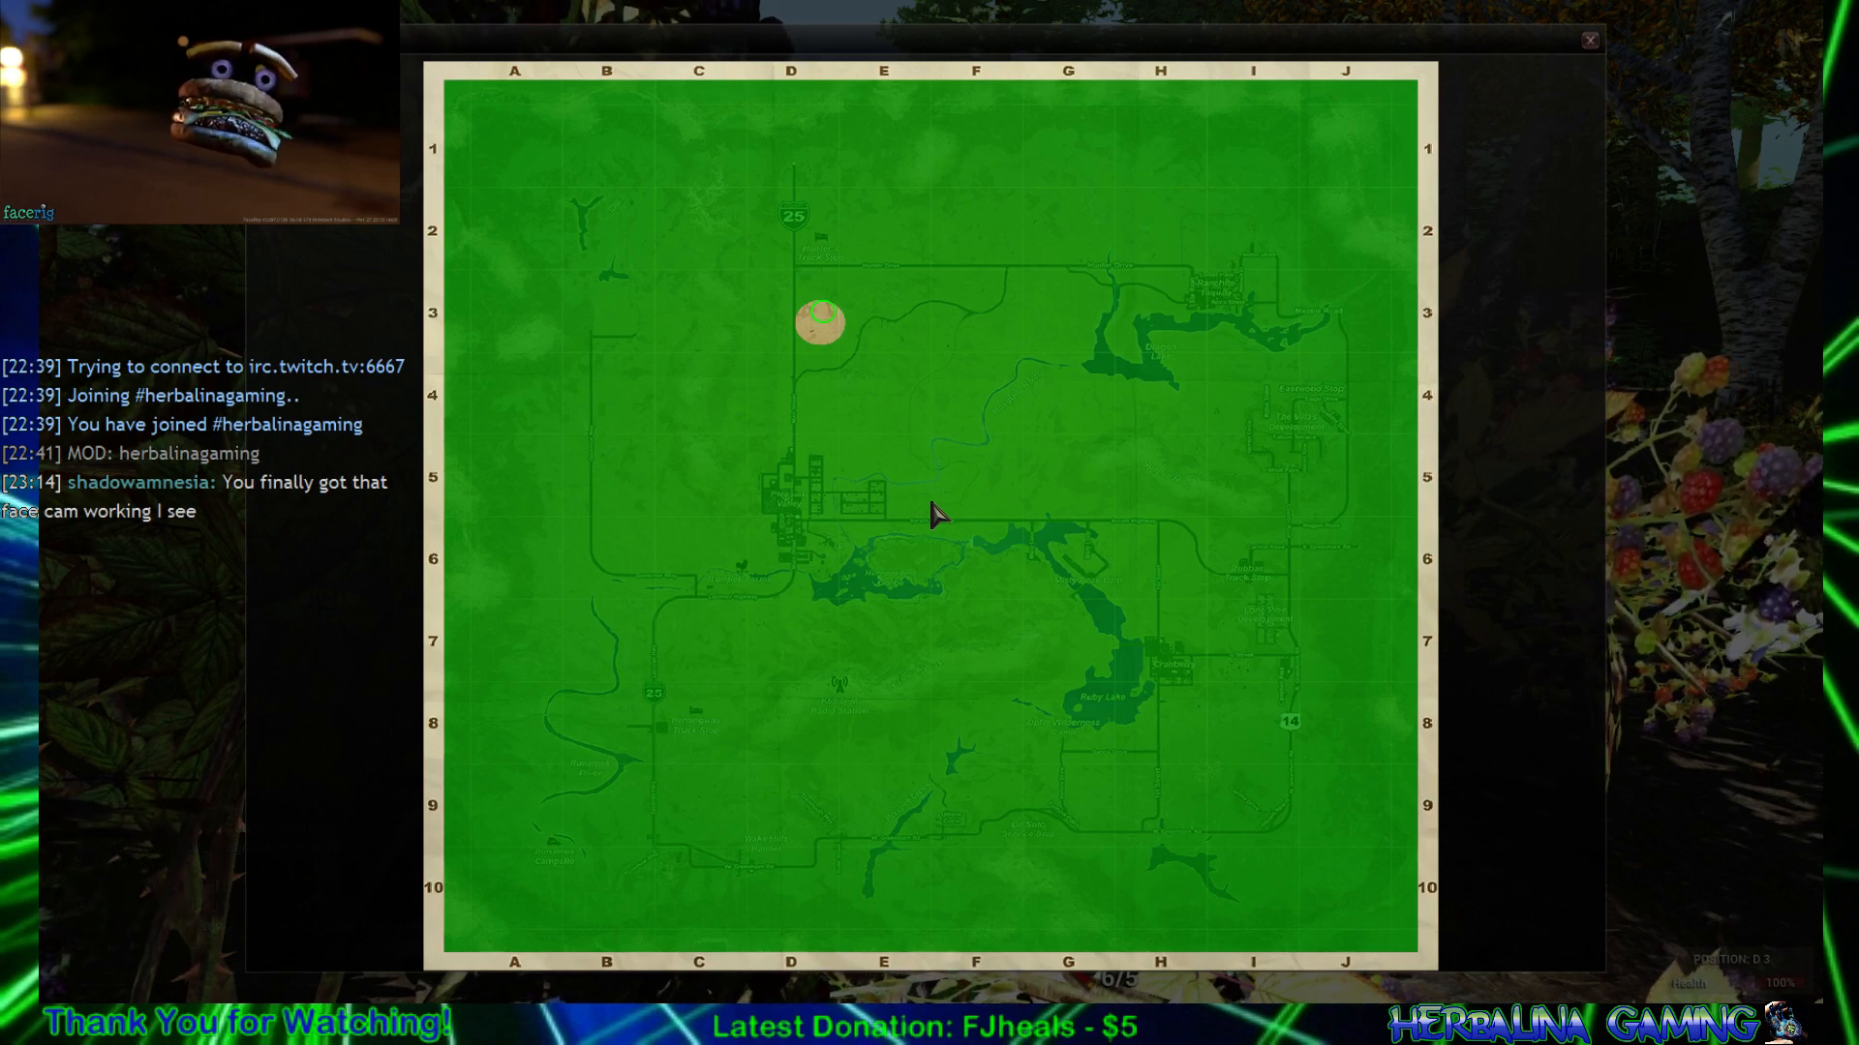
mouse_move(871, 350)
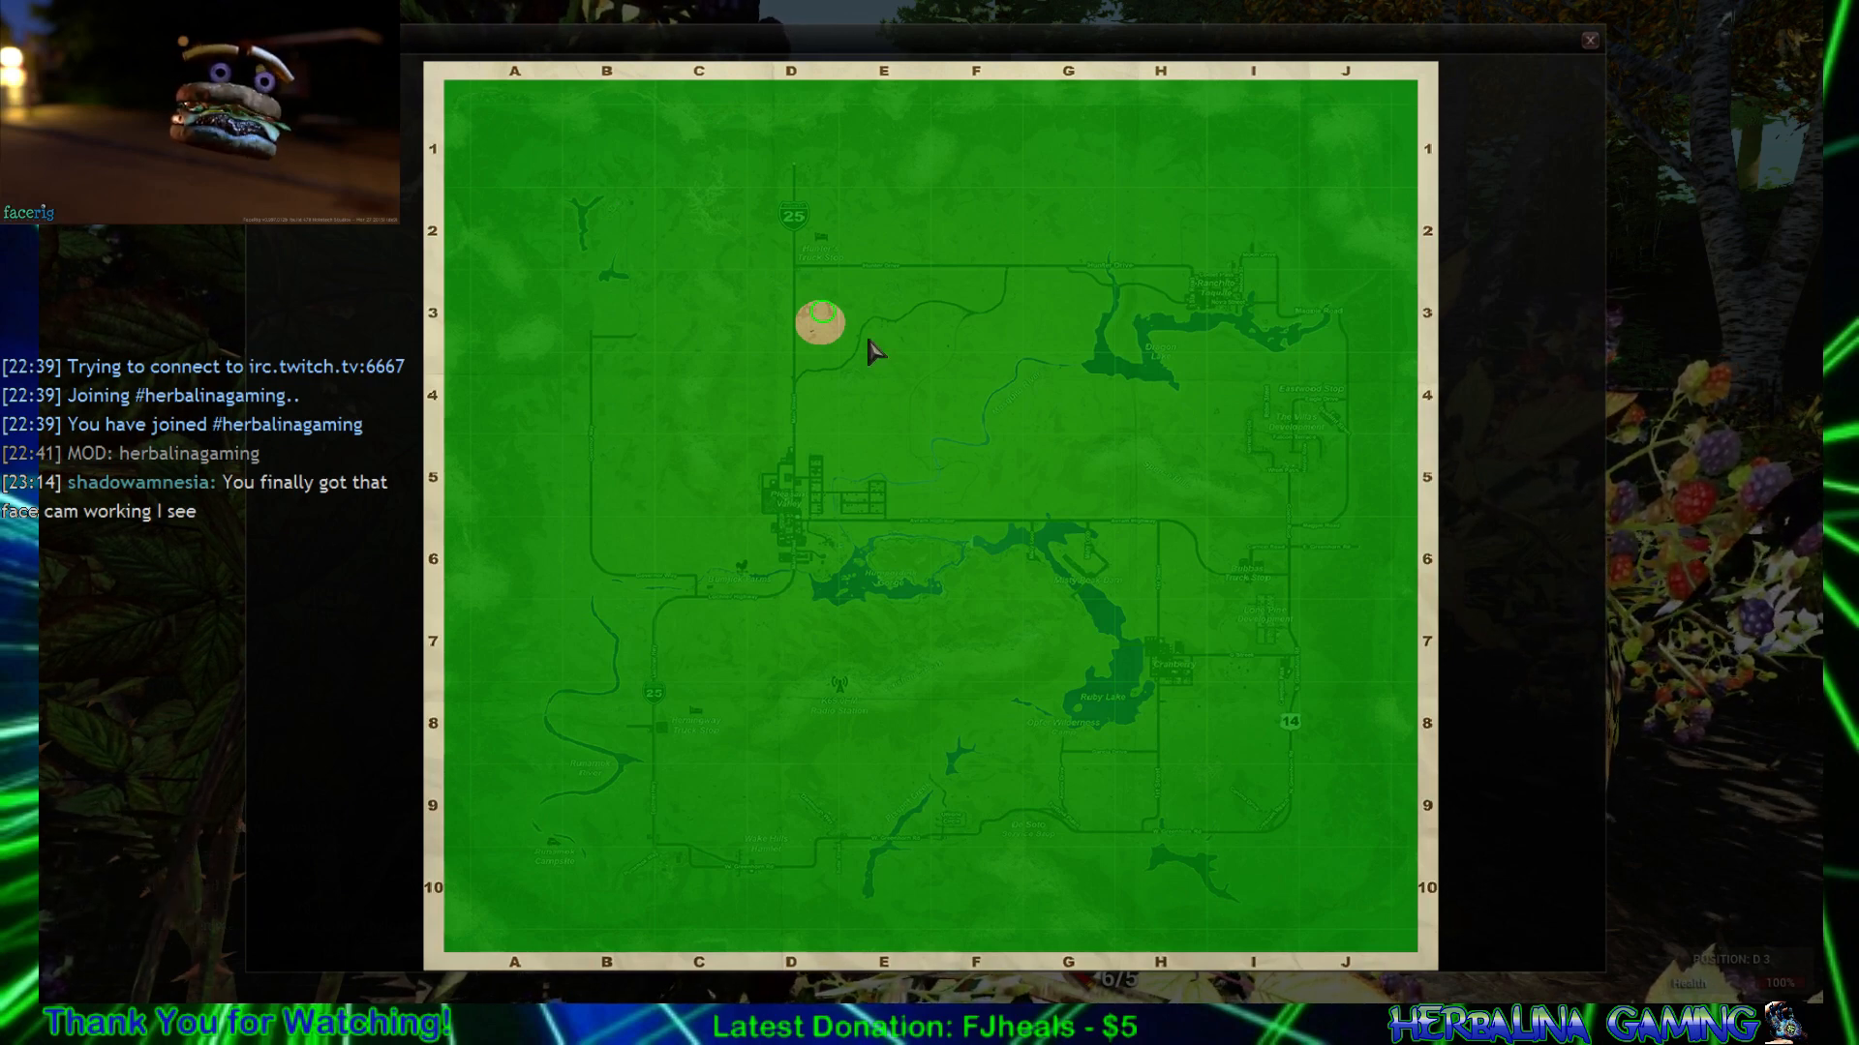
mouse_move(818, 326)
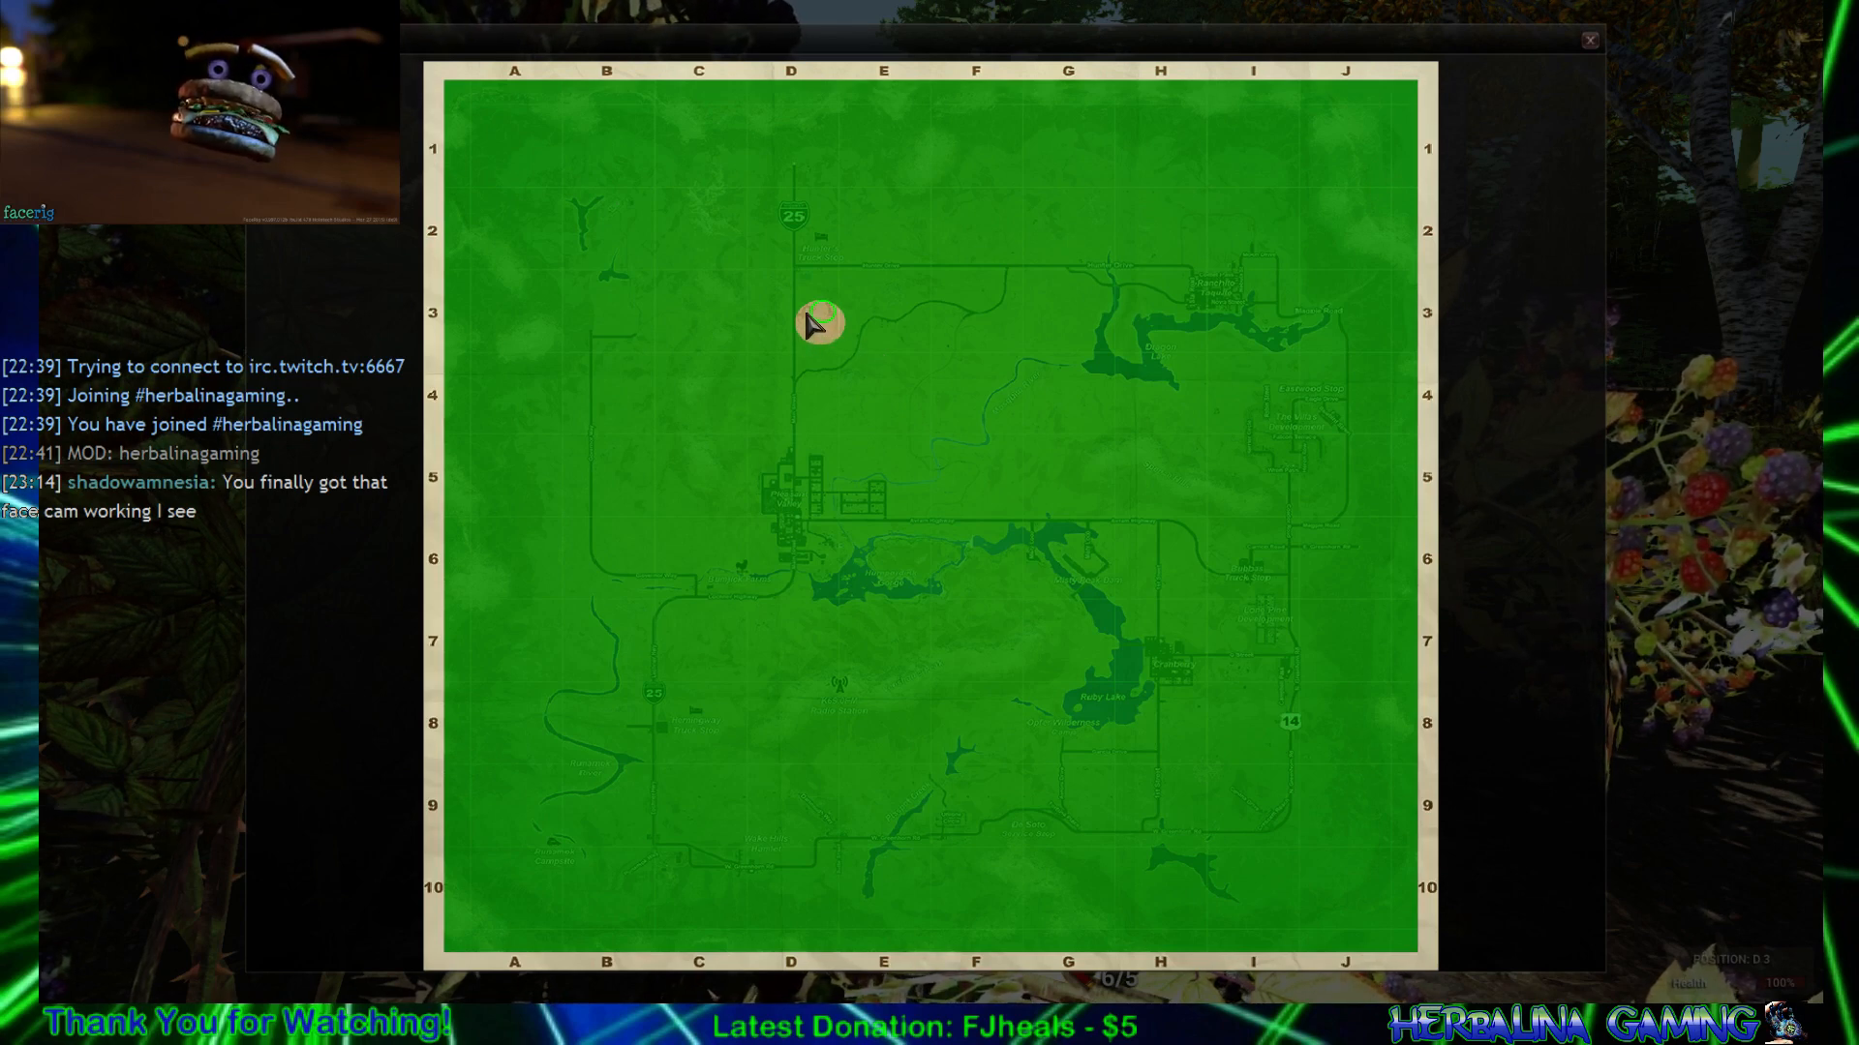
mouse_move(902, 296)
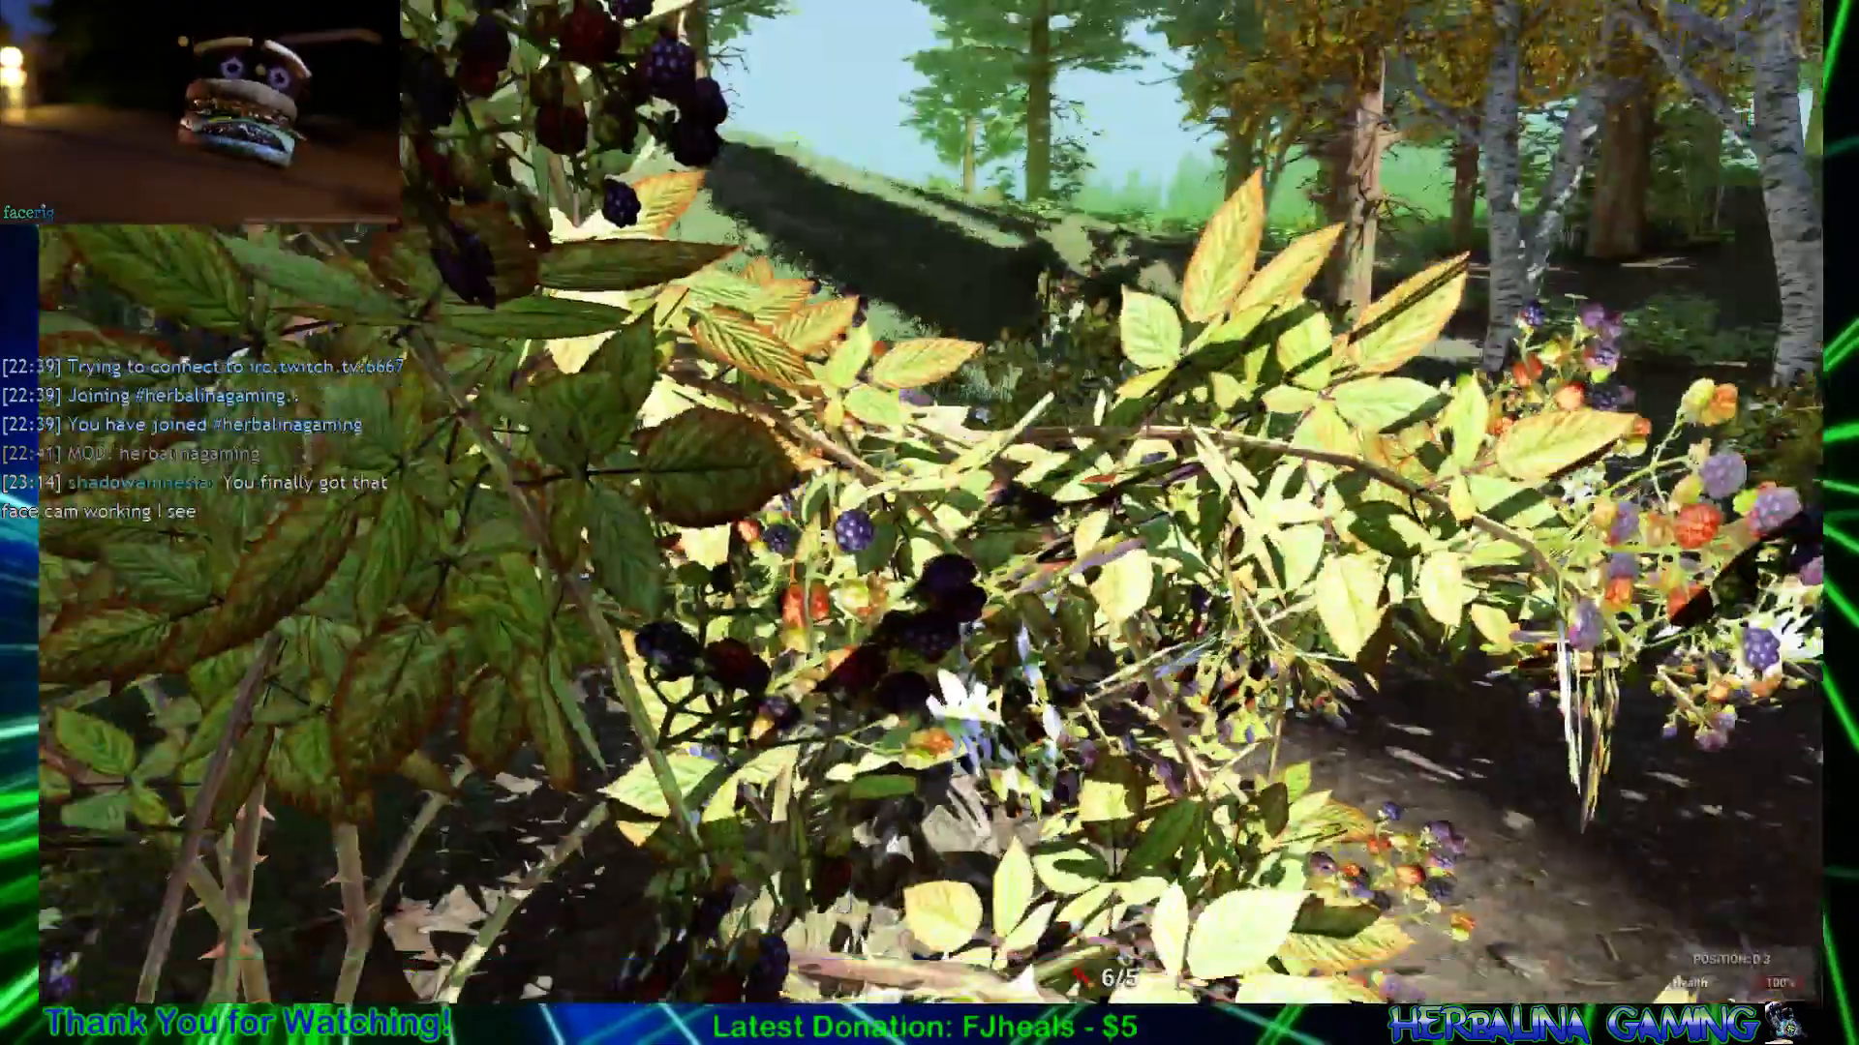
mouse_move(930, 523)
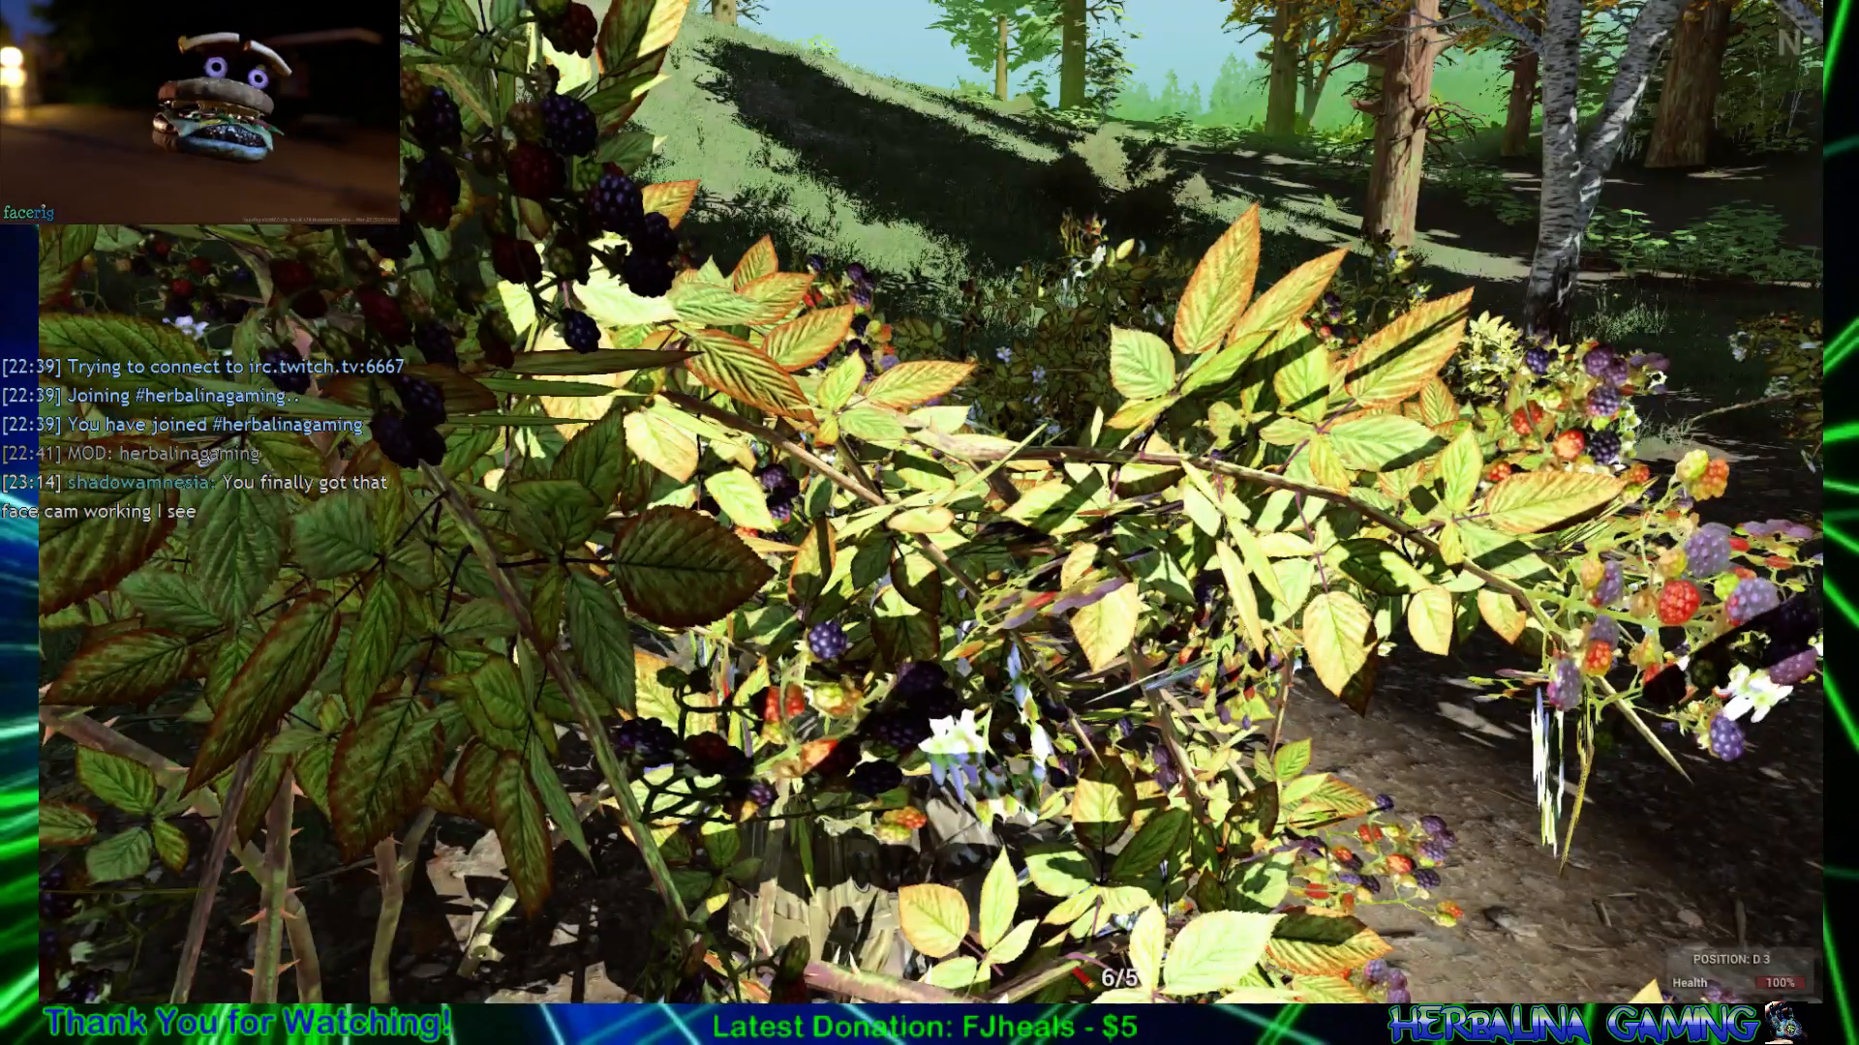
mouse_move(929, 523)
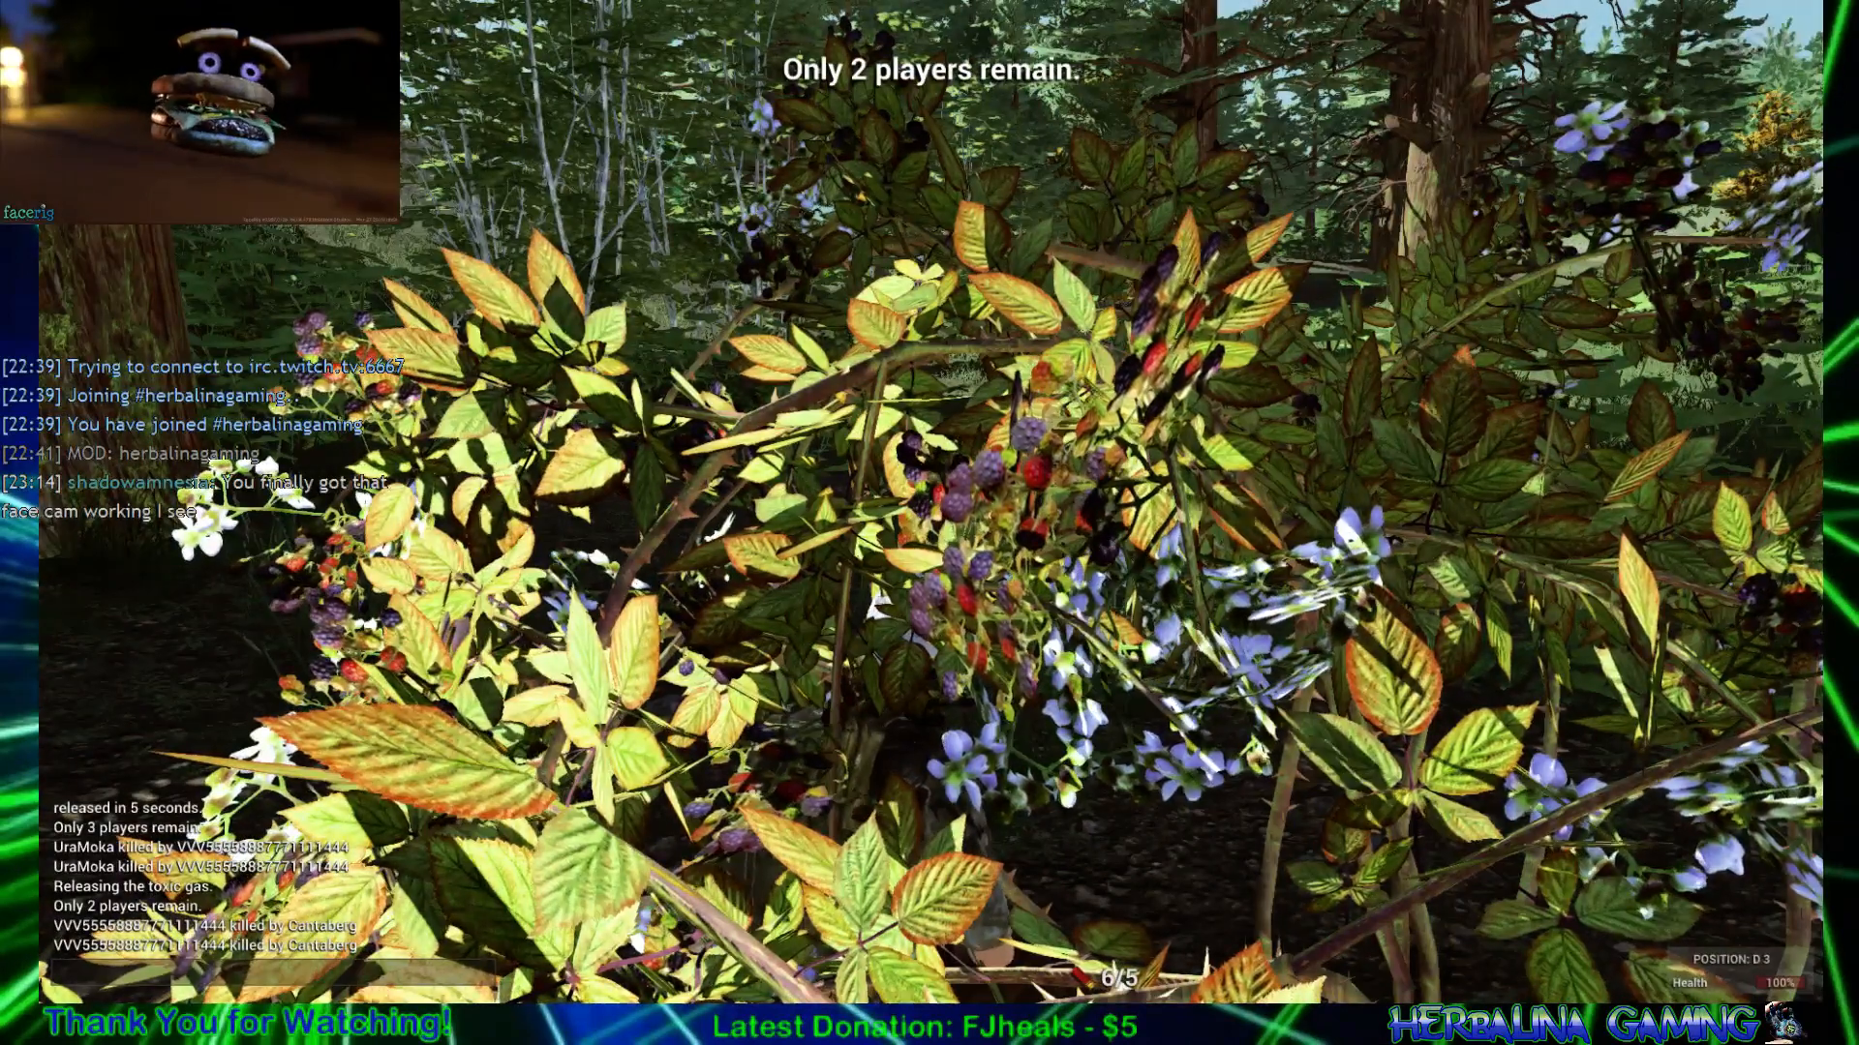
mouse_move(930, 522)
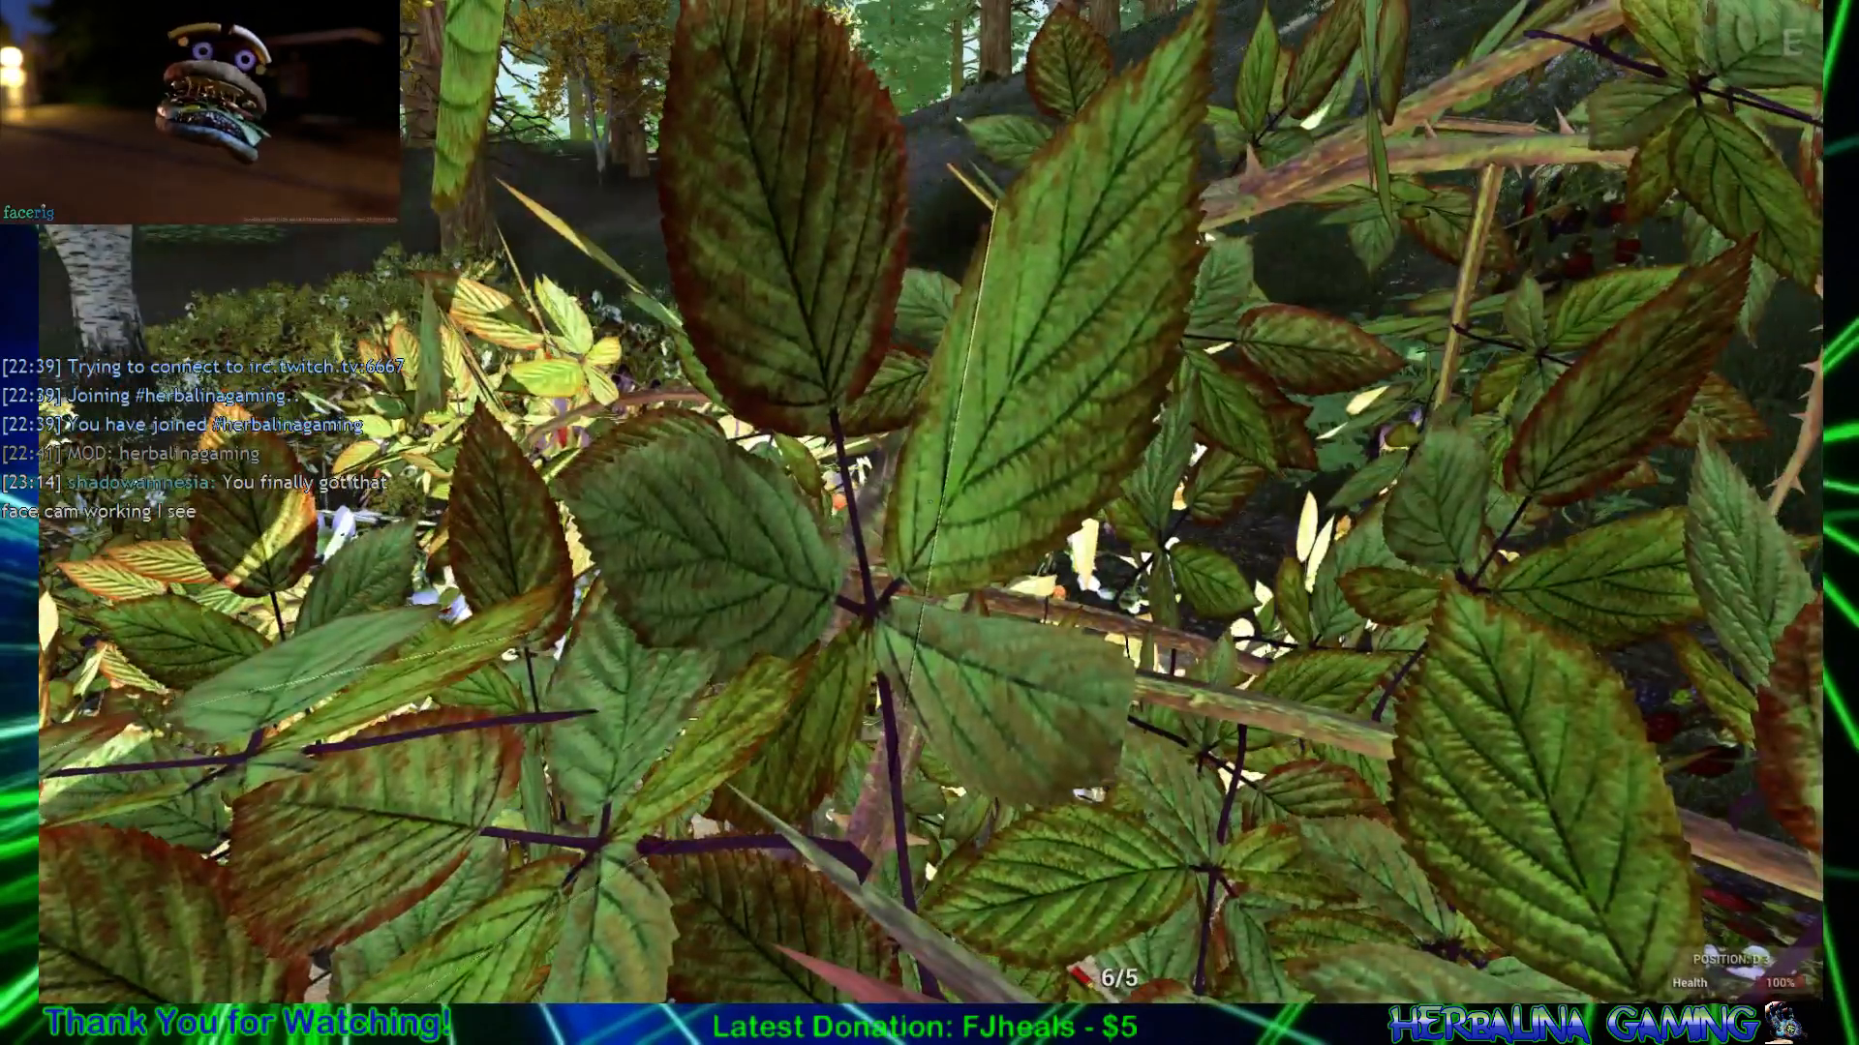
mouse_move(929, 522)
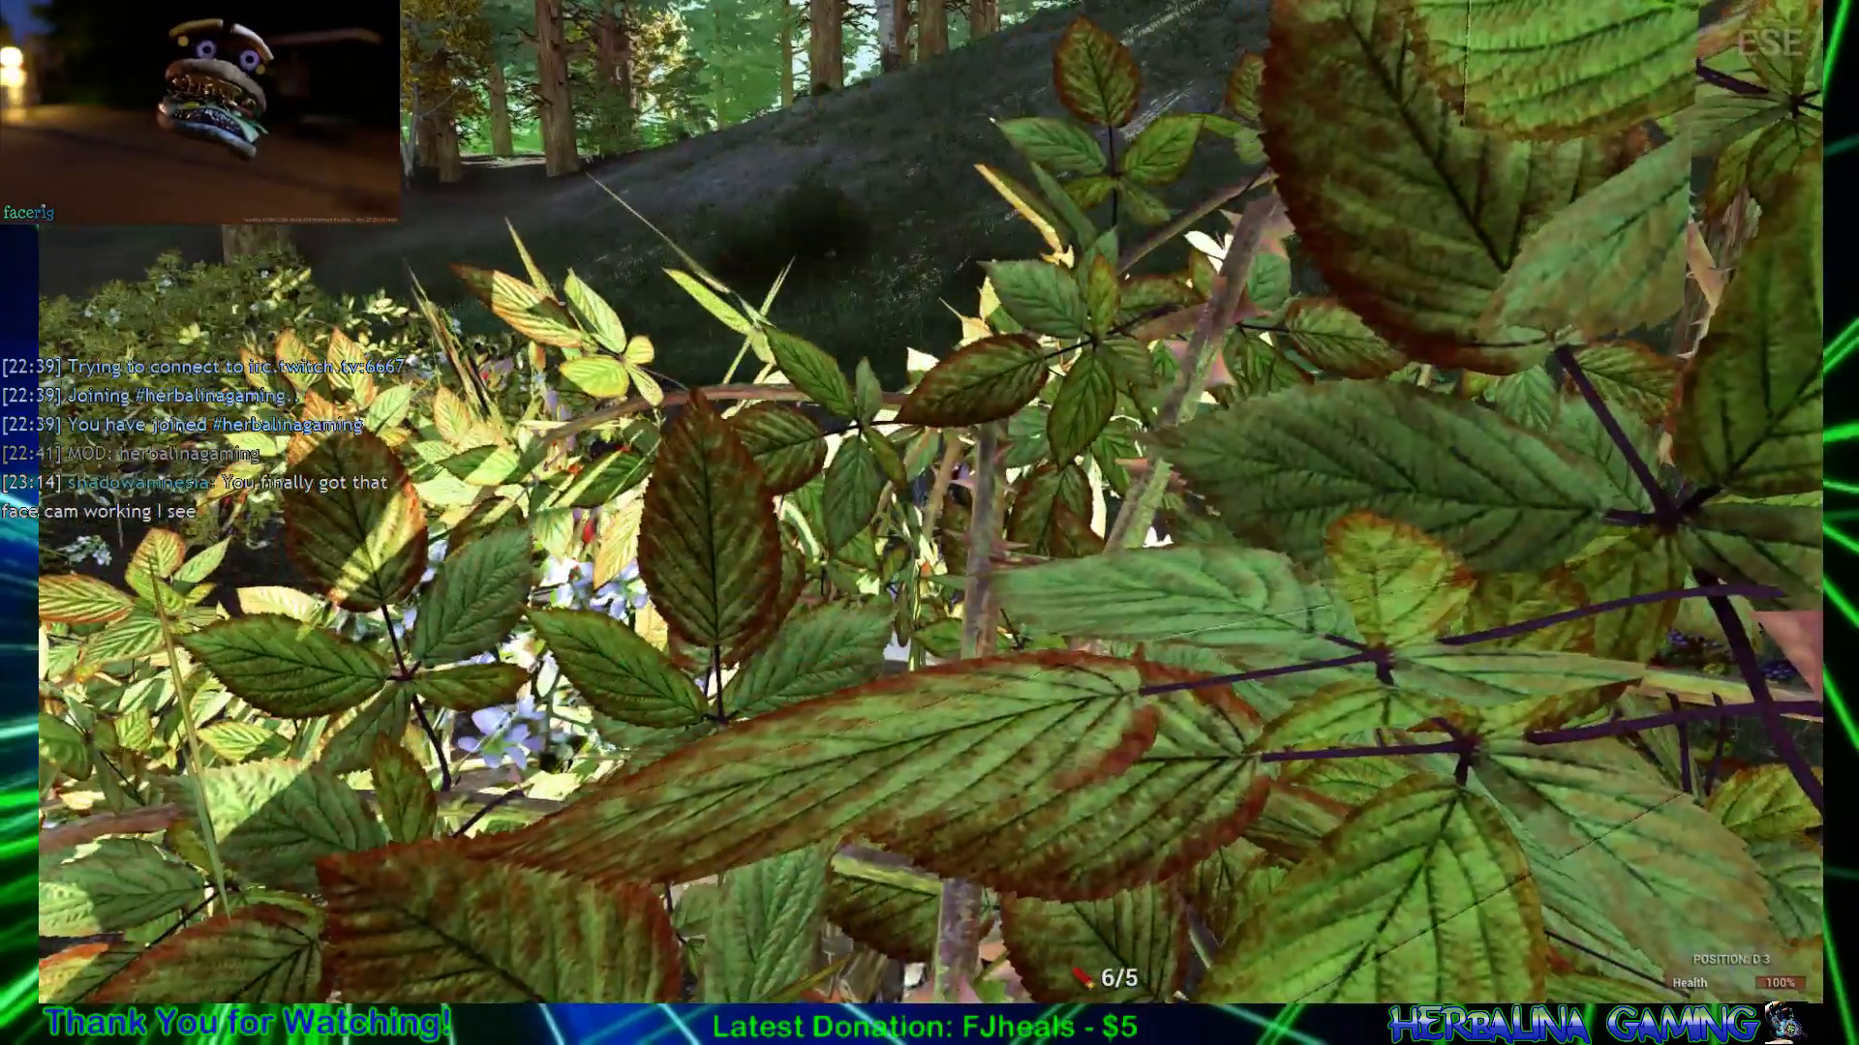
mouse_move(930, 522)
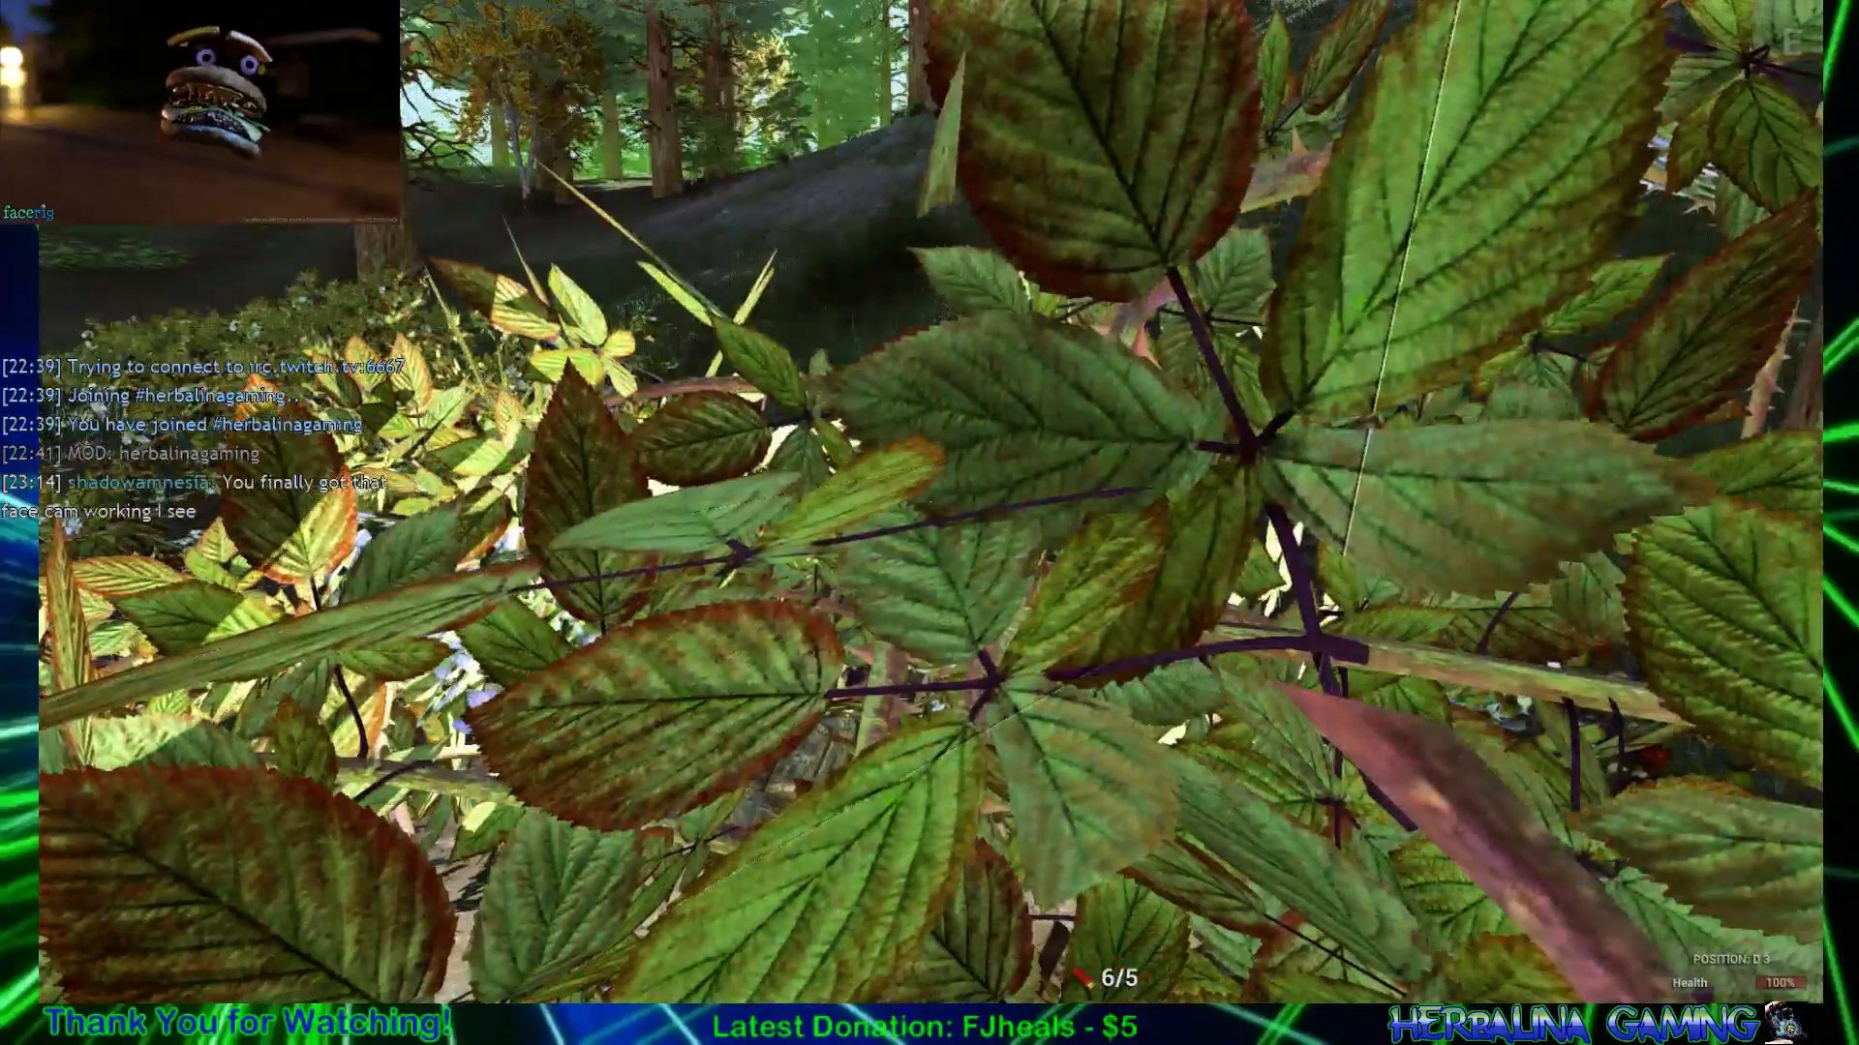
mouse_move(930, 522)
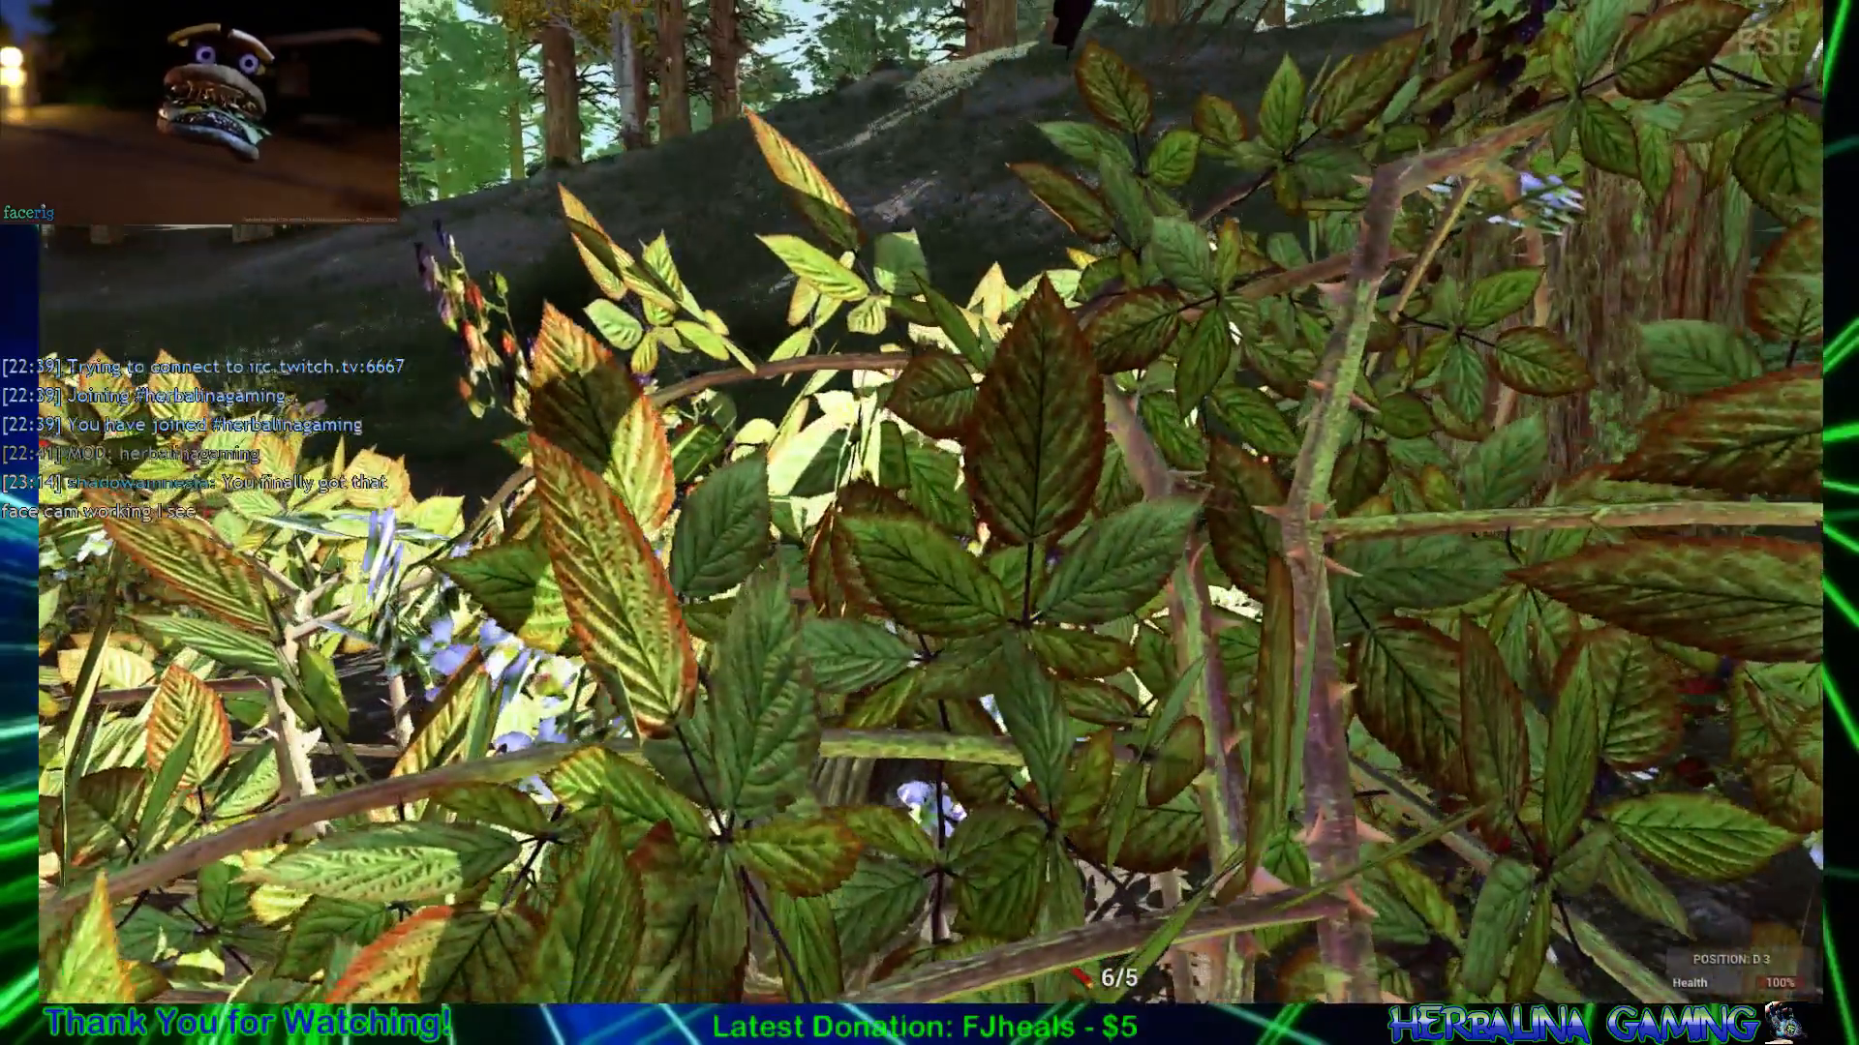